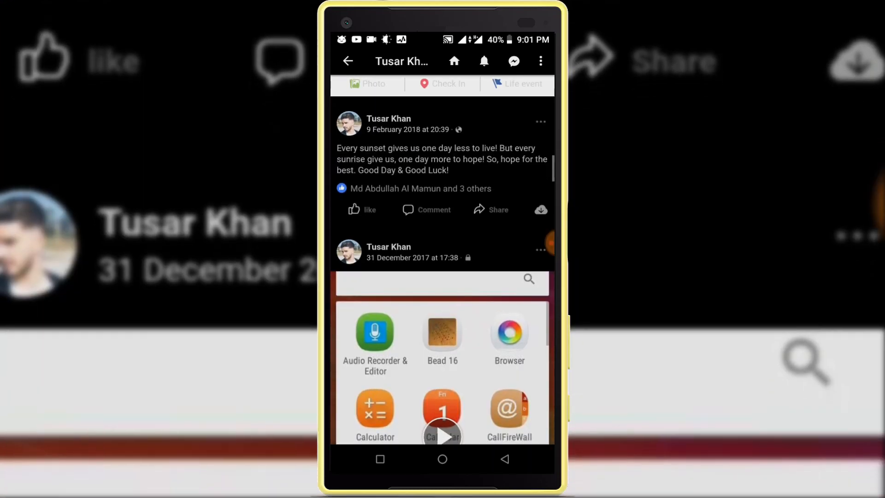
- Scroll through the dark-themed profile timeline preview, then return to the launcher home screen
{"action": "scroll", "scroll_direction": "down", "scroll_amount": 3}
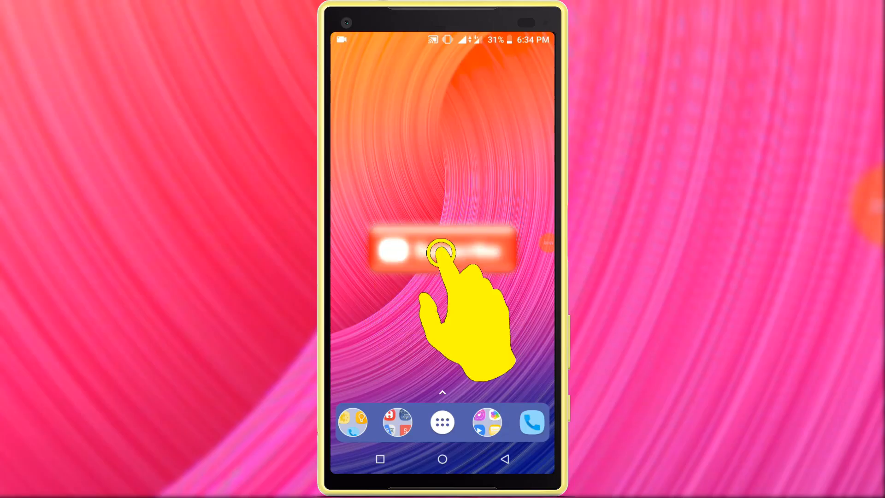
{"action": "left_click", "coordinate": [442, 249]}
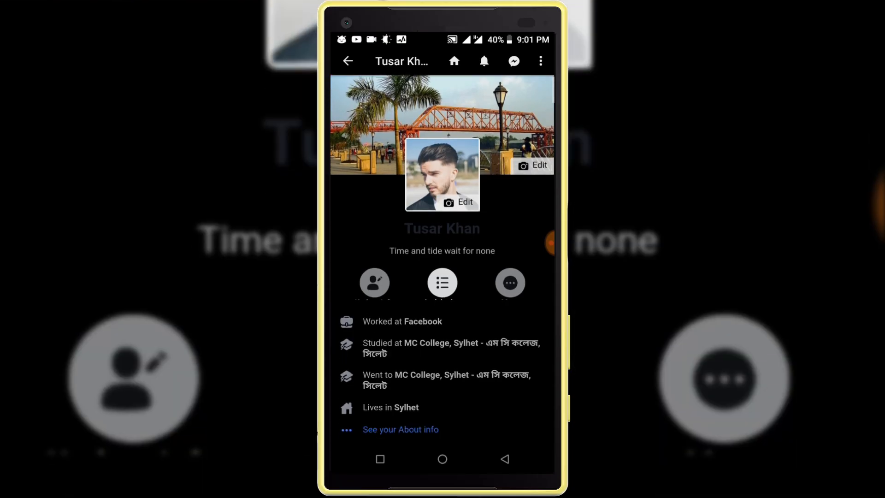
{"action": "scroll", "scroll_direction": "down", "scroll_amount": 3}
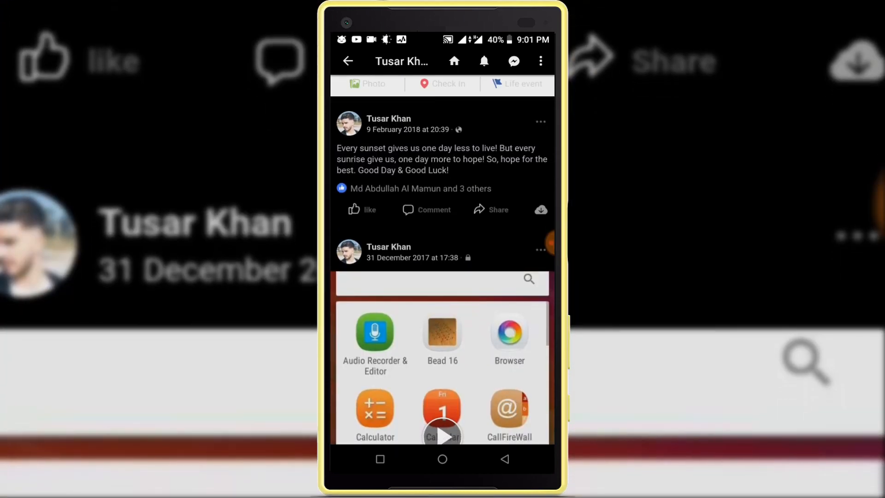
{"action": "scroll", "scroll_direction": "down", "scroll_amount": 3}
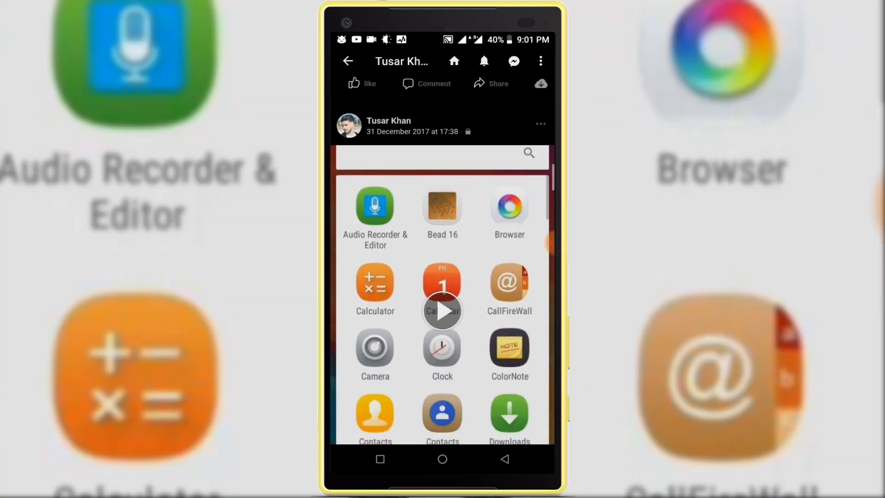
{"action": "scroll", "scroll_direction": "down", "scroll_amount": 3}
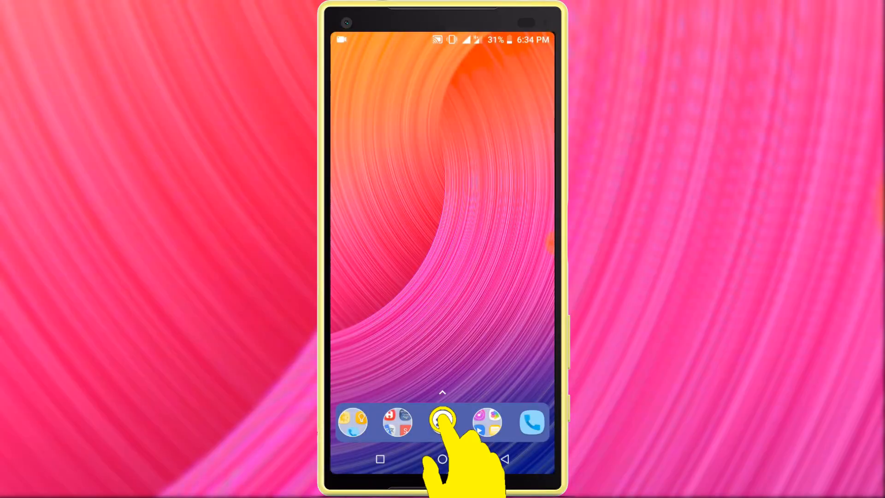
- Launch Google Play Store from the launcher's full list of installed apps
{"action": "left_click", "coordinate": [443, 422]}
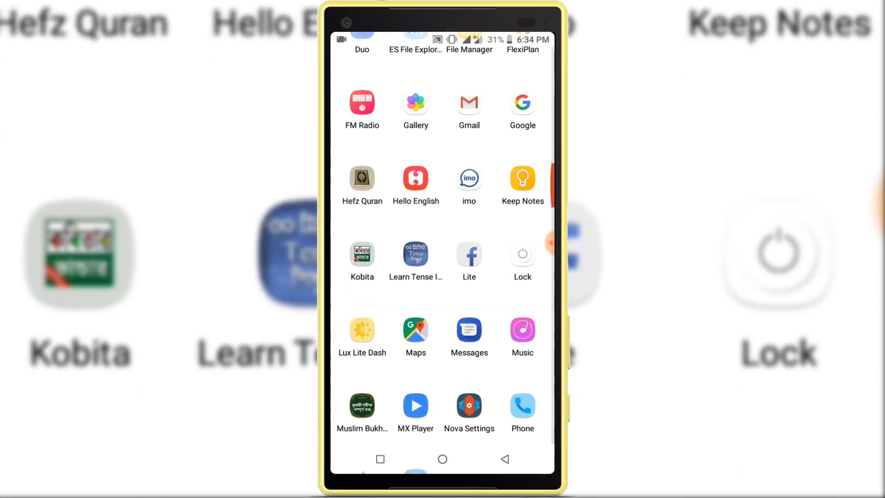
{"action": "scroll", "scroll_direction": "down", "scroll_amount": 3}
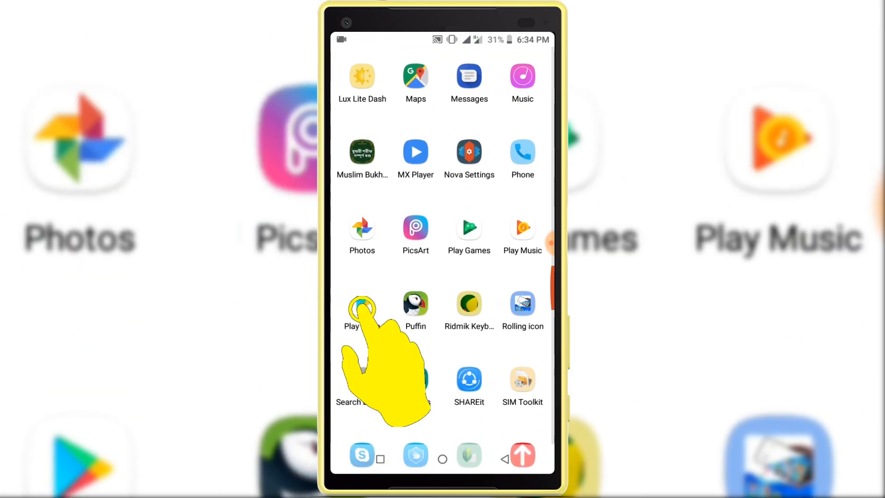
{"action": "left_click", "coordinate": [361, 308]}
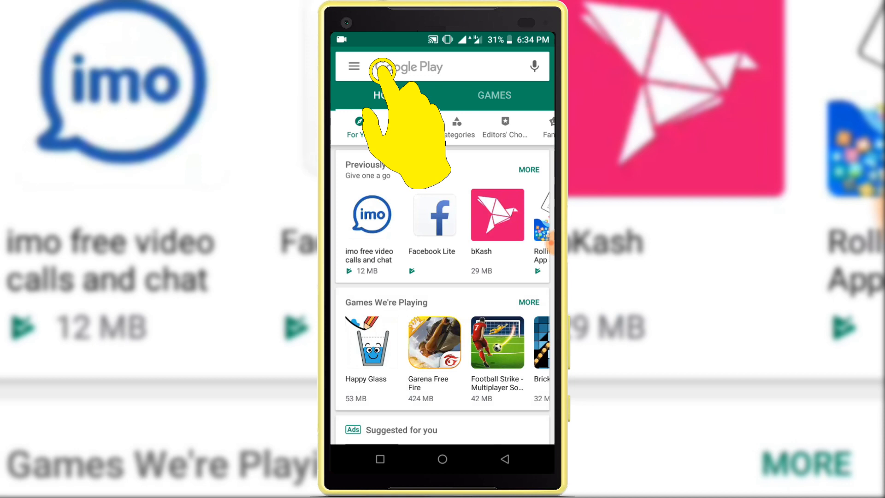
- Search the store for 'friendly for facebook' and install Friendly for Facebook
{"action": "left_click", "coordinate": [441, 66]}
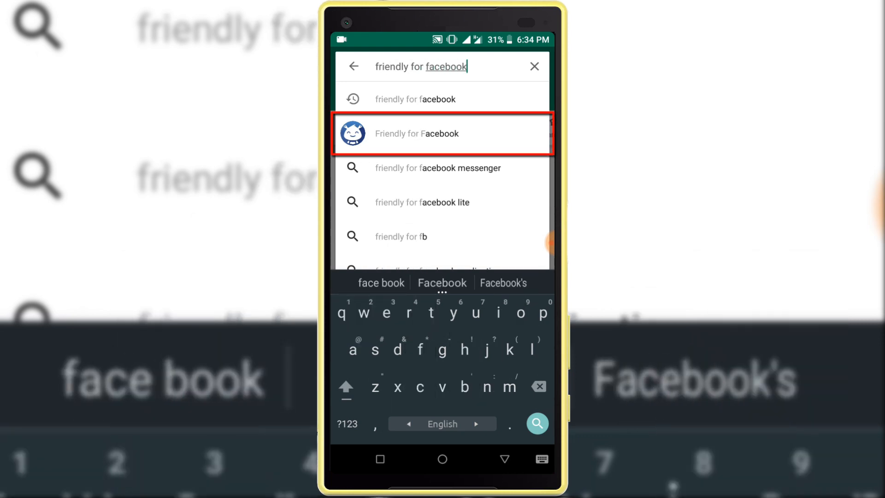
{"action": "left_click", "coordinate": [417, 133]}
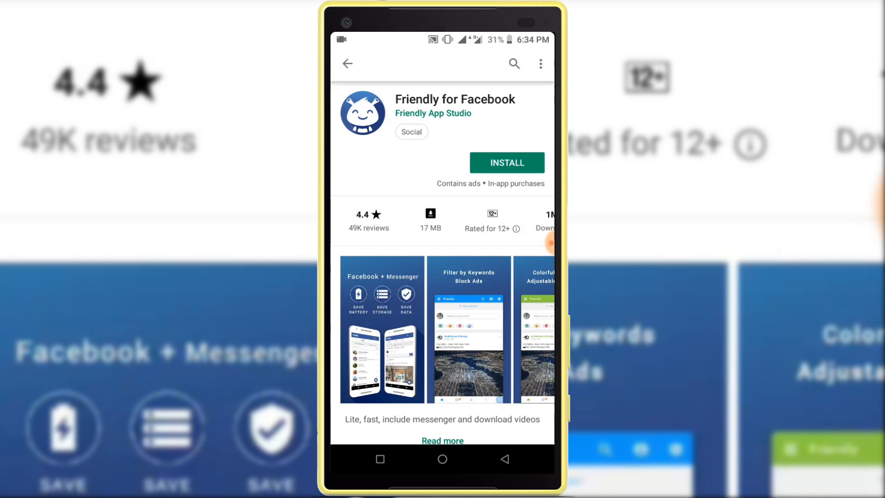
{"action": "left_click", "coordinate": [507, 164]}
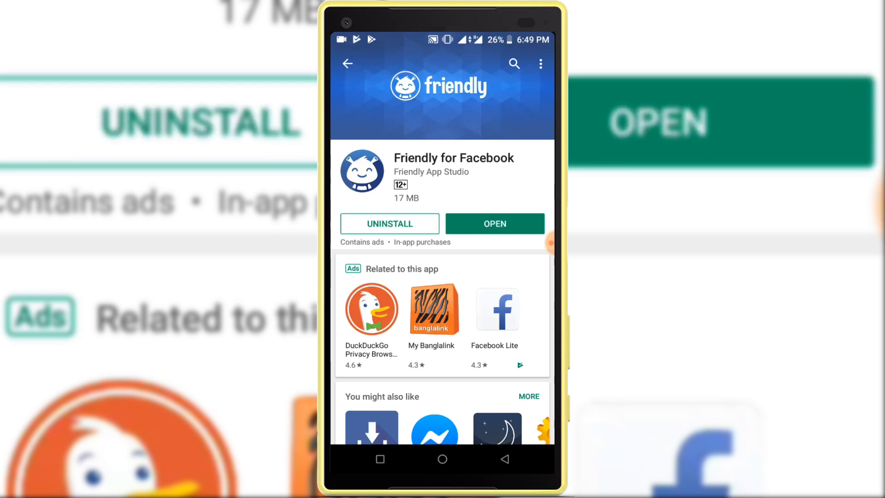
- Launch the newly installed Friendly app and move past its Welcome screen to the login page
{"action": "left_click", "coordinate": [493, 224]}
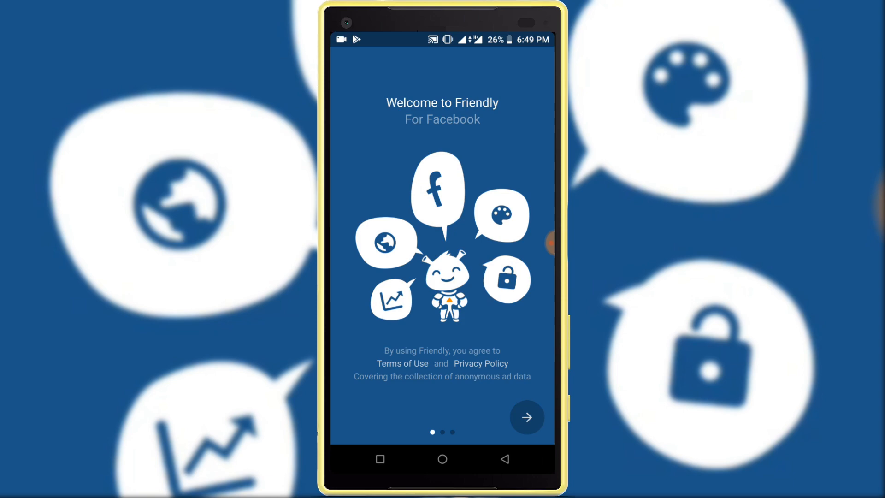
{"action": "left_click", "coordinate": [526, 416]}
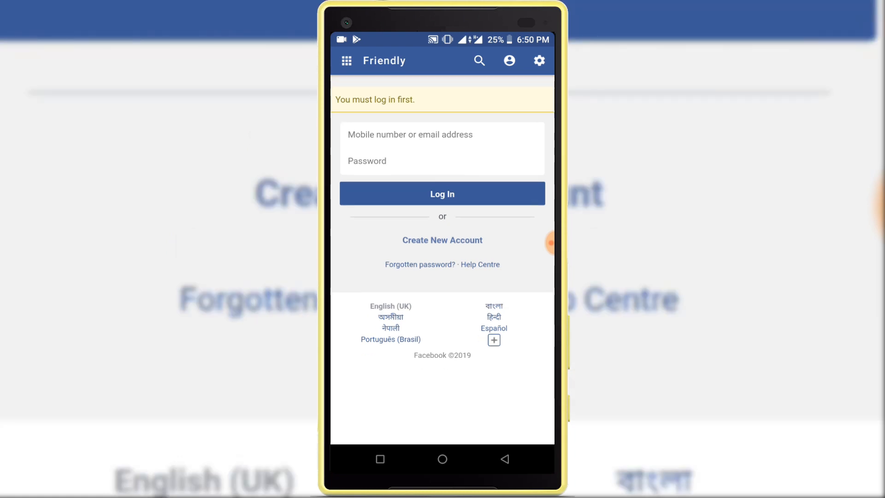
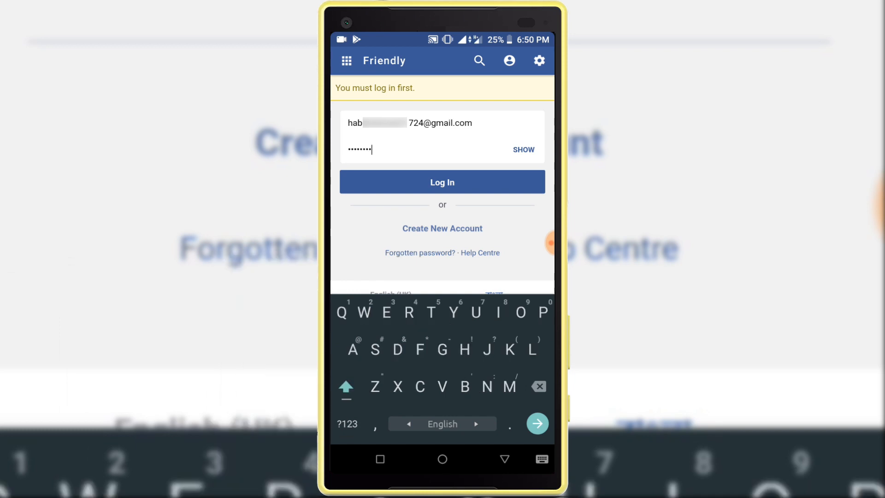
- Enter the account email and password, log in to Facebook, and go to Friendly's Settings
{"action": "left_click", "coordinate": [442, 181]}
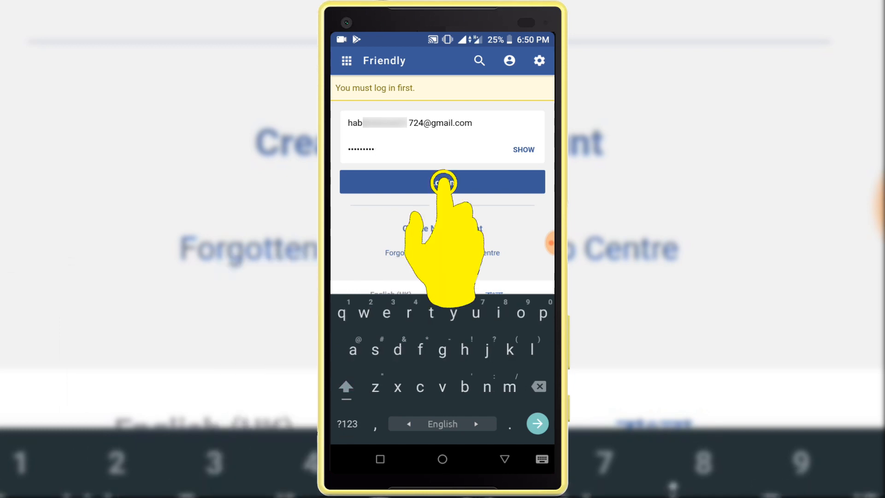
{"action": "left_click", "coordinate": [442, 182]}
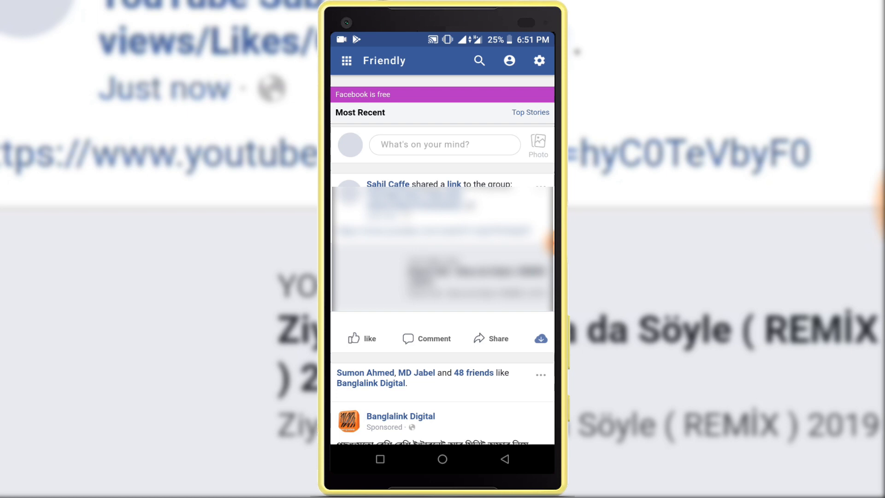
{"action": "left_click", "coordinate": [539, 61]}
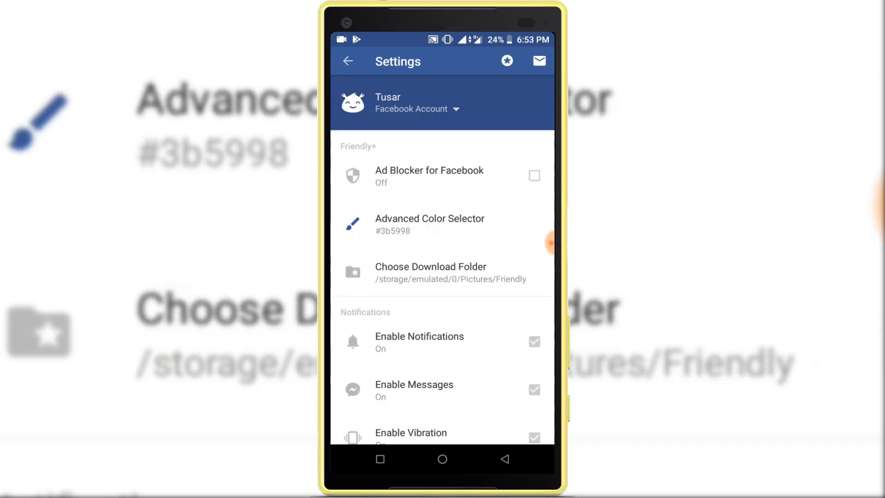
- Under Style & Appearance, set the Color Theme to Black
{"action": "scroll", "scroll_direction": "down", "scroll_amount": 3}
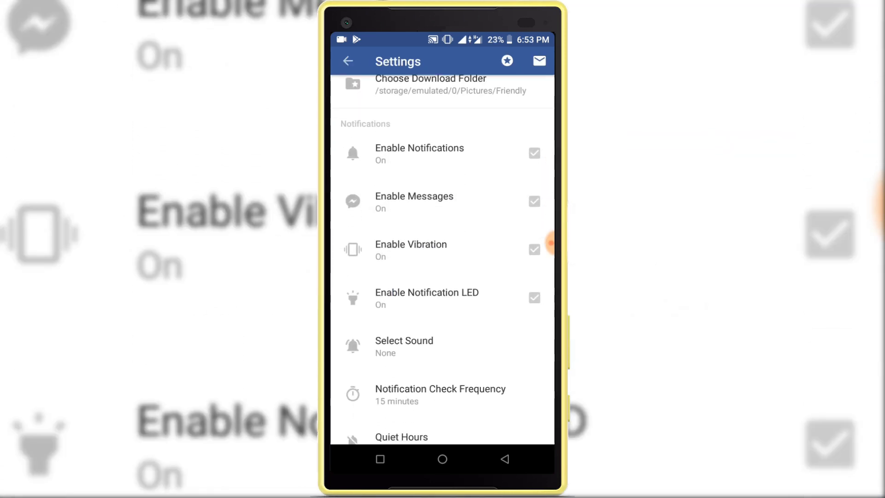
{"action": "scroll", "scroll_direction": "down", "scroll_amount": 3}
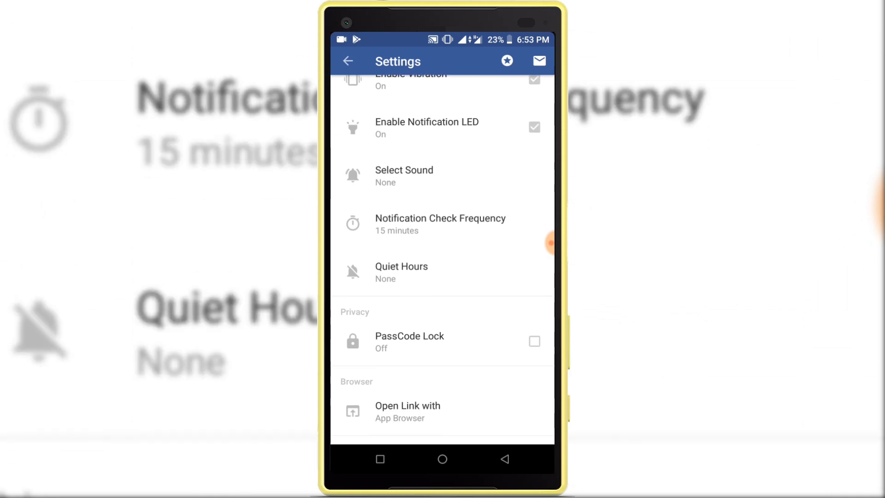
{"action": "scroll", "scroll_direction": "down", "scroll_amount": 3}
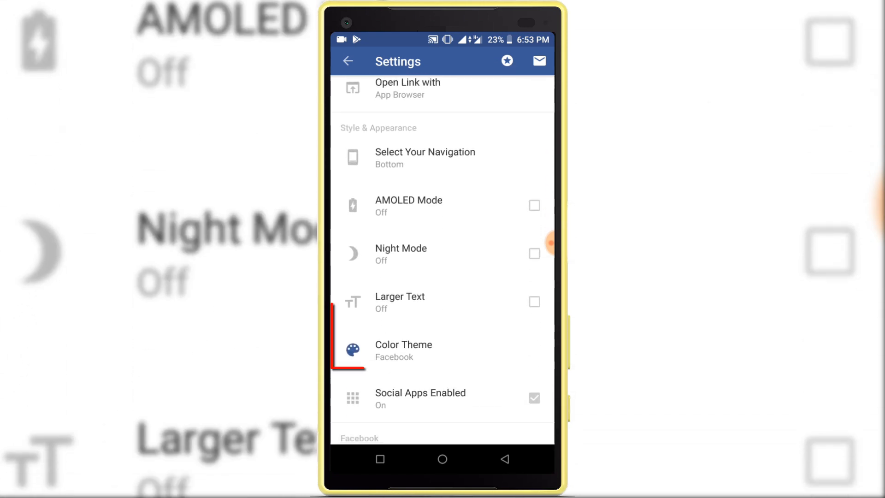
{"action": "left_click", "coordinate": [403, 338]}
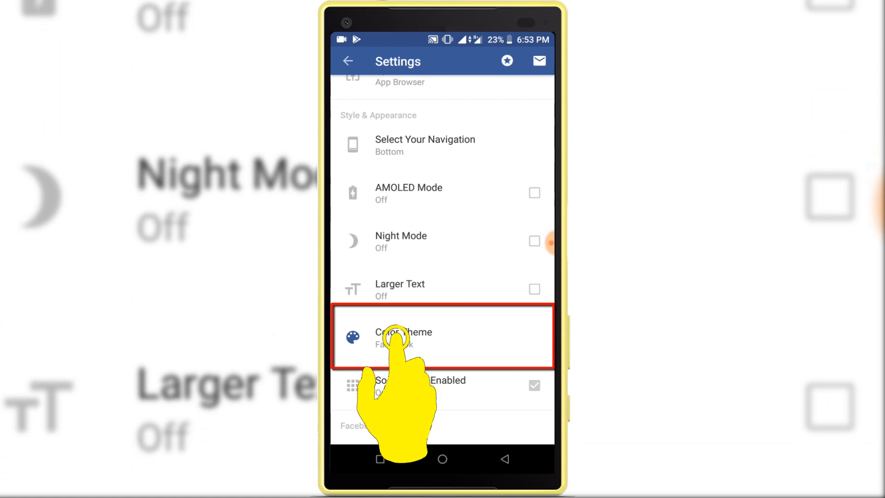
{"action": "left_click", "coordinate": [403, 337]}
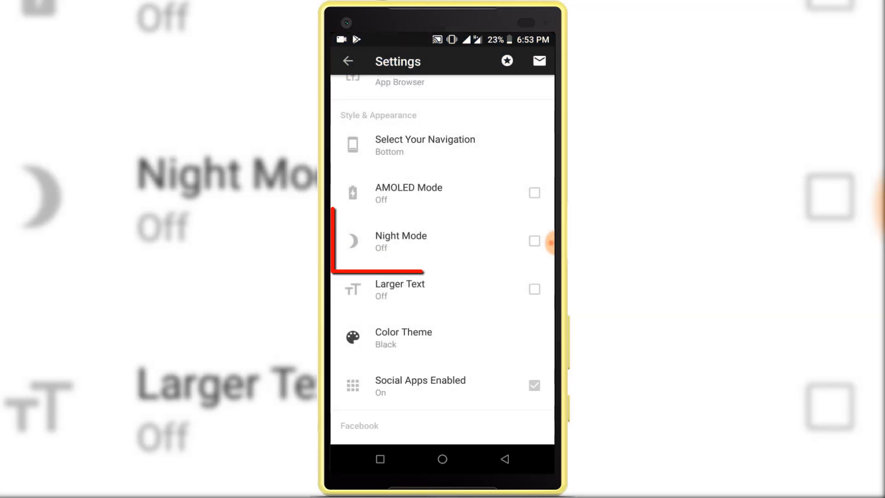
- Turn on Night Mode and AMOLED Mode for a fully dark feed
{"action": "left_click", "coordinate": [534, 241]}
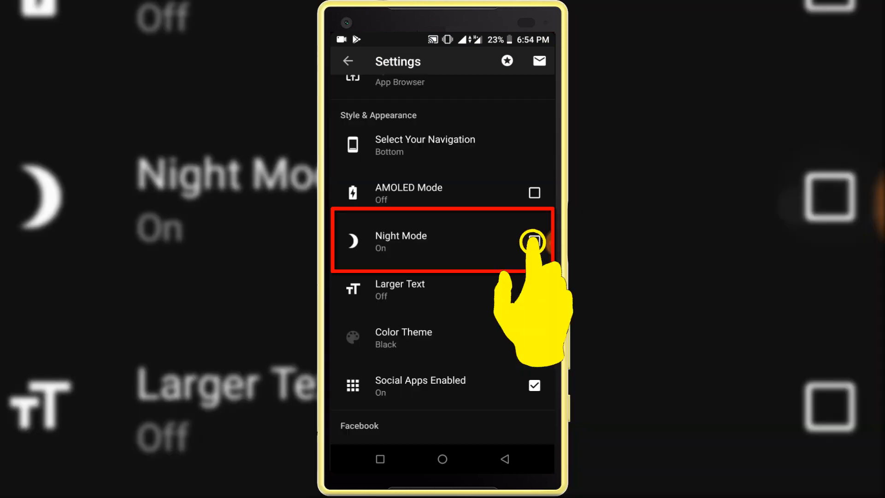
{"action": "left_click", "coordinate": [534, 240]}
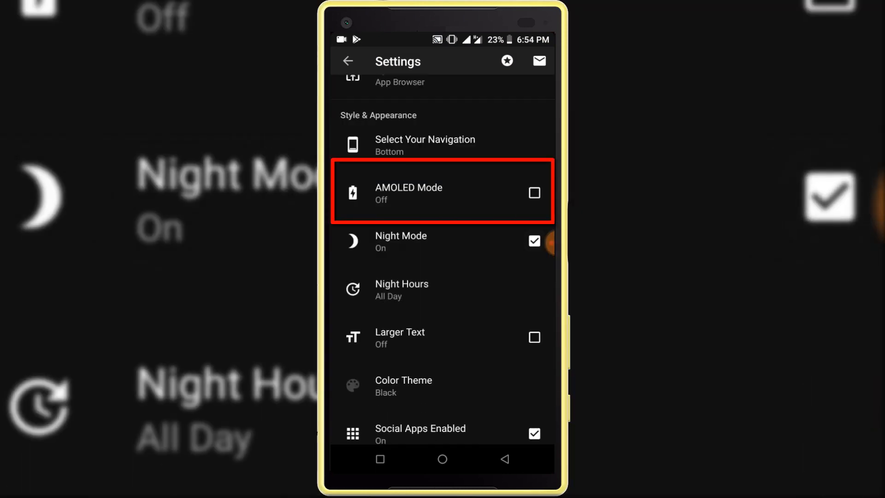
{"action": "left_click", "coordinate": [533, 193]}
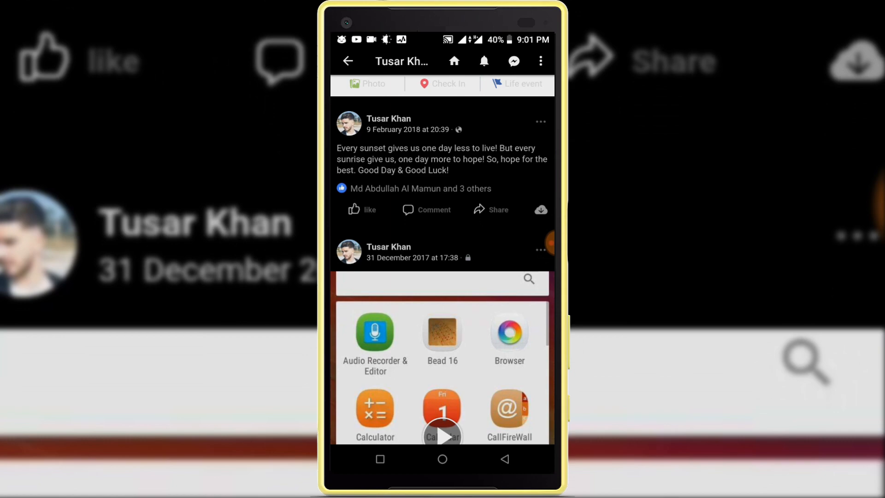
{"action": "scroll", "scroll_direction": "down", "scroll_amount": 3}
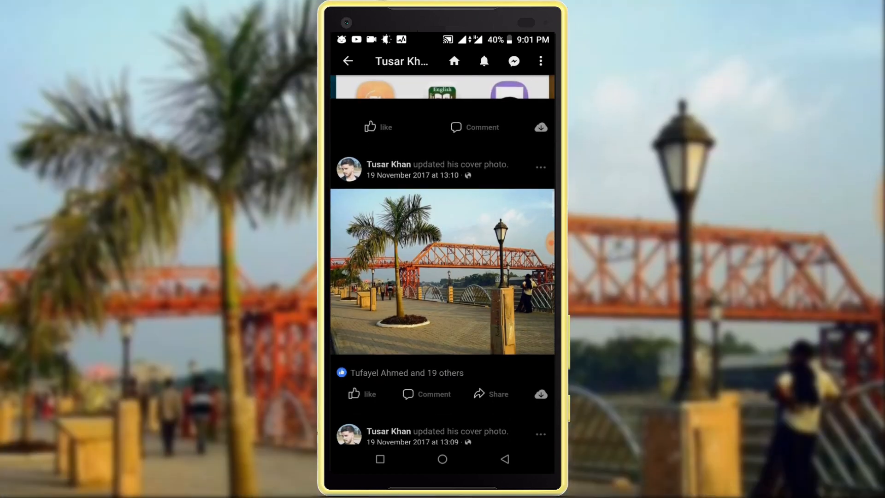
{"action": "scroll", "scroll_direction": "down", "scroll_amount": 3}
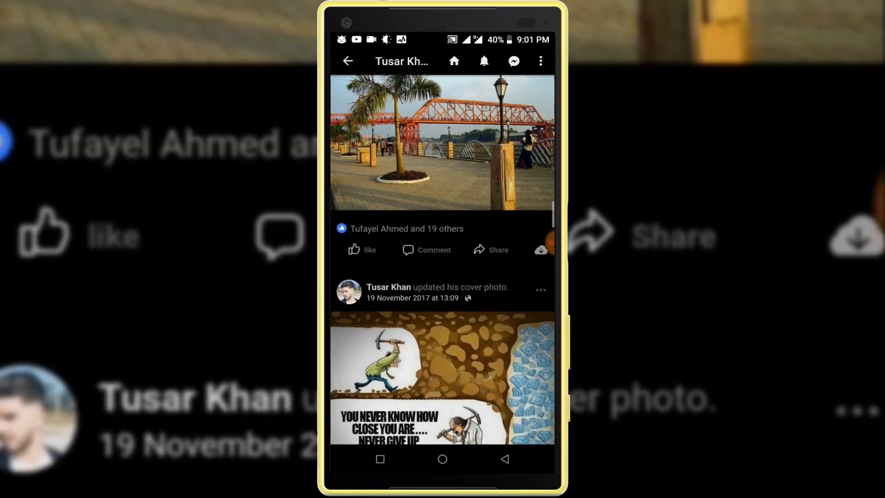
{"action": "scroll", "scroll_direction": "down", "scroll_amount": 3}
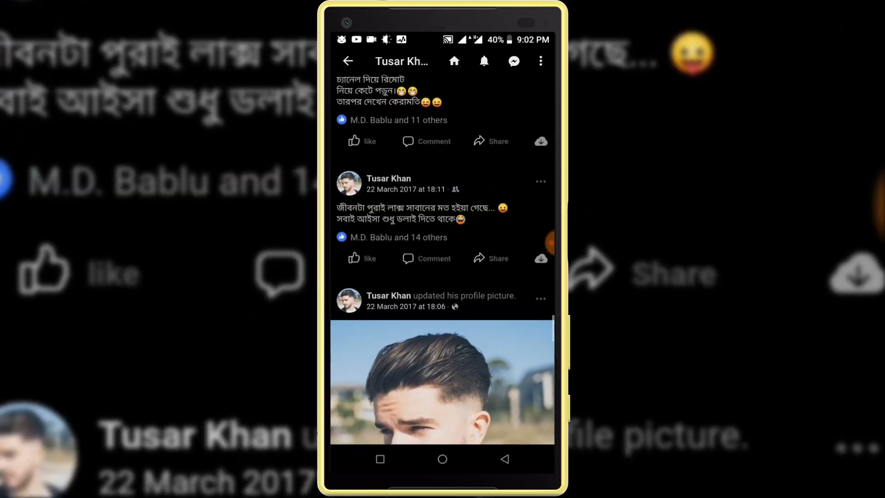
{"action": "scroll", "scroll_direction": "down", "scroll_amount": 3}
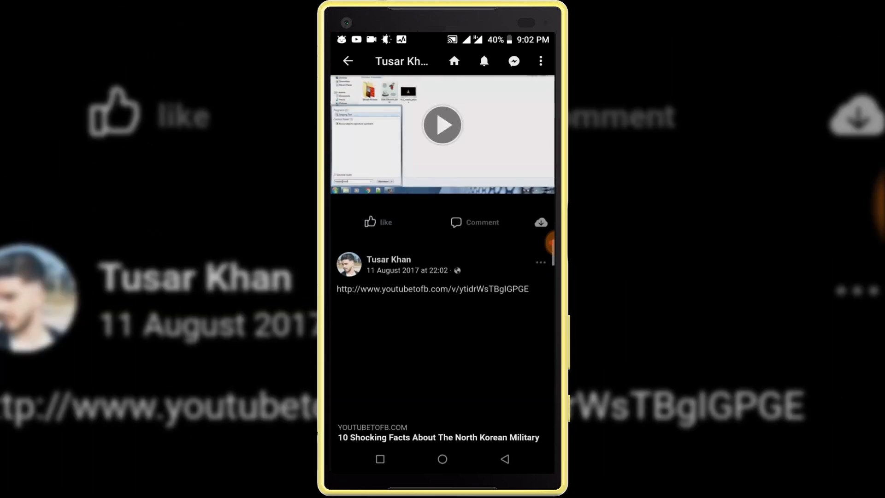